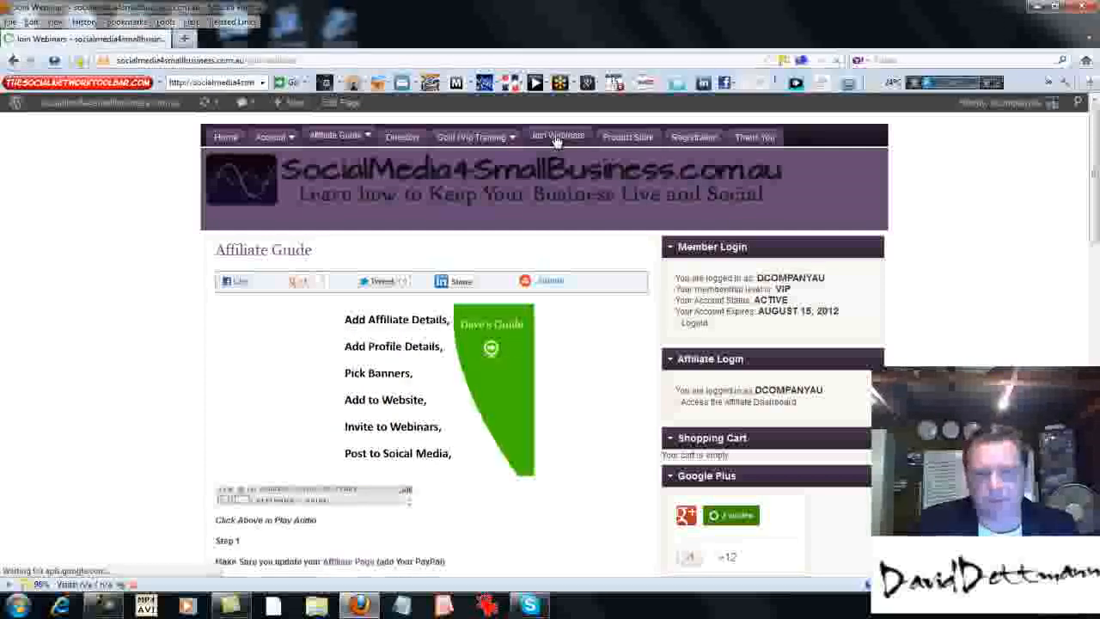
Go to Join Webinars and scroll to the Saturday Nights Live banner and example link
{"action": "left_click", "coordinate": [557, 136]}
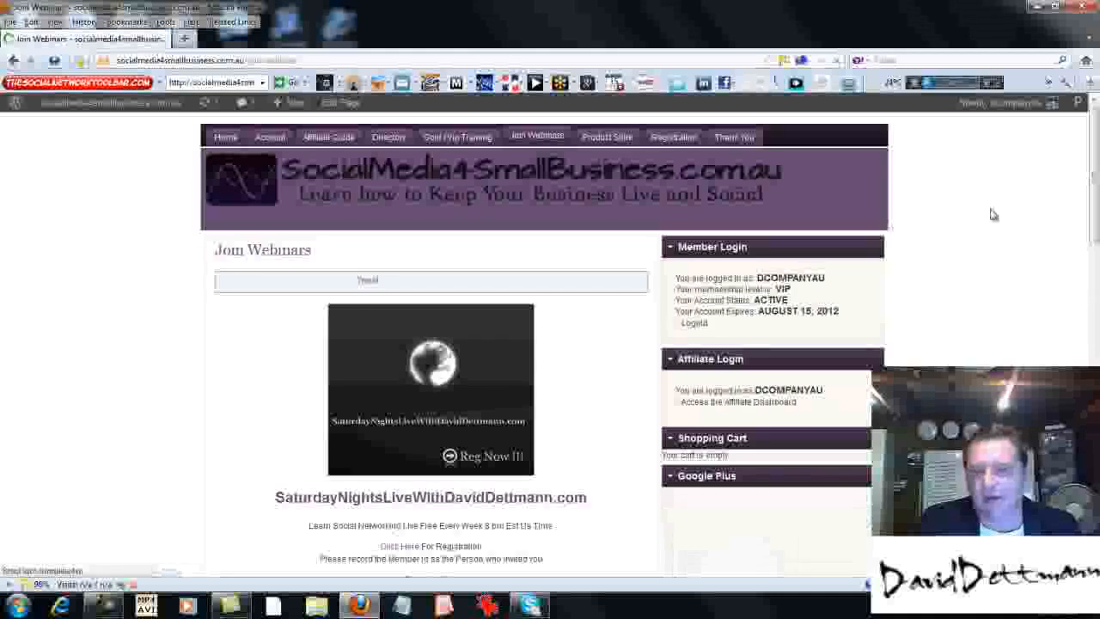
{"action": "scroll", "scroll_direction": "down", "scroll_amount": 3}
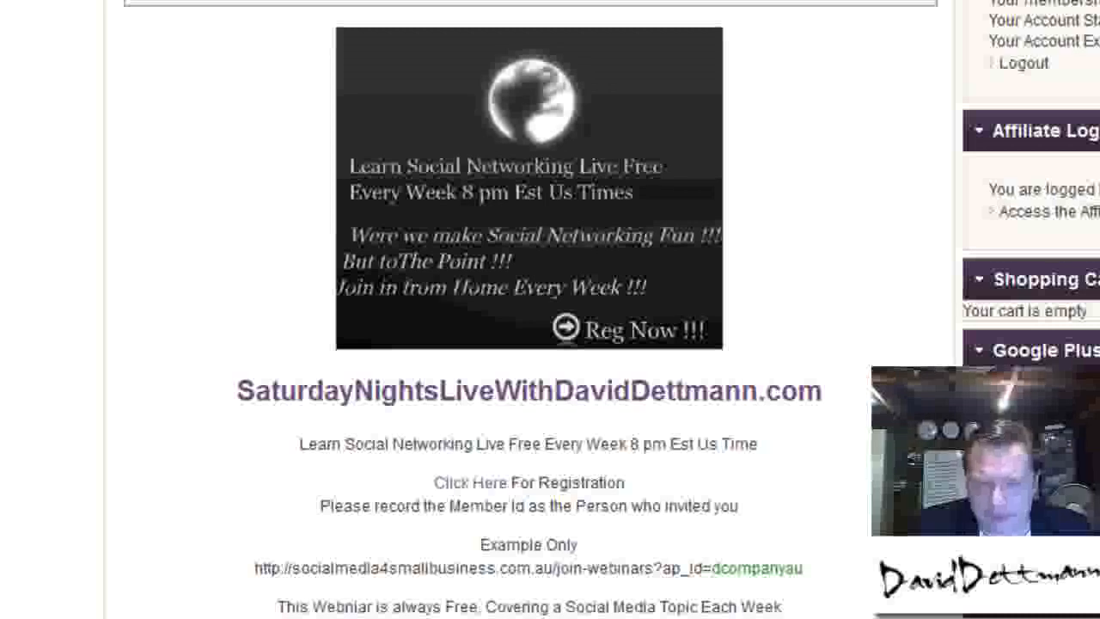
{"action": "scroll", "scroll_direction": "down", "scroll_amount": 3}
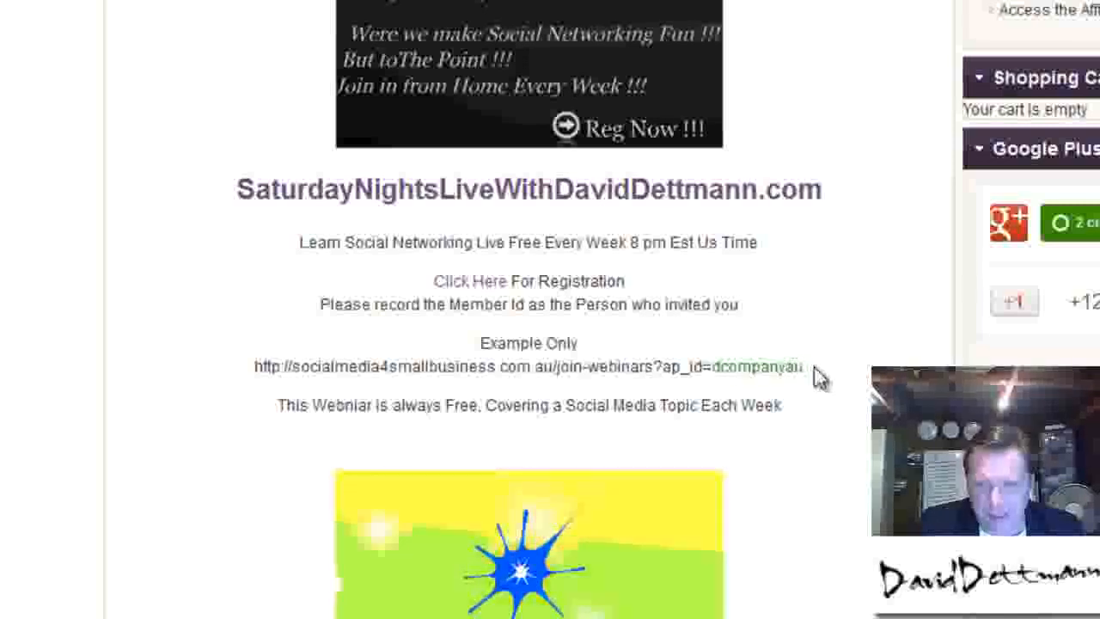
{"action": "scroll", "scroll_direction": "down", "scroll_amount": 3}
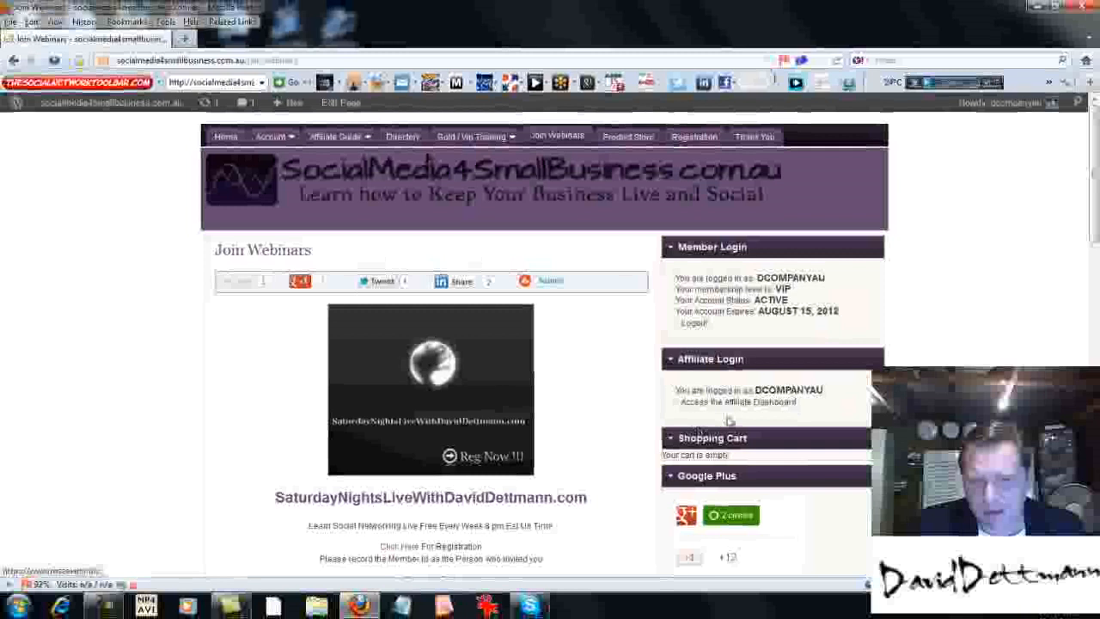
Bring up the Affiliate Dashboard in a new tab and switch to it
{"action": "right_click", "coordinate": [737, 402]}
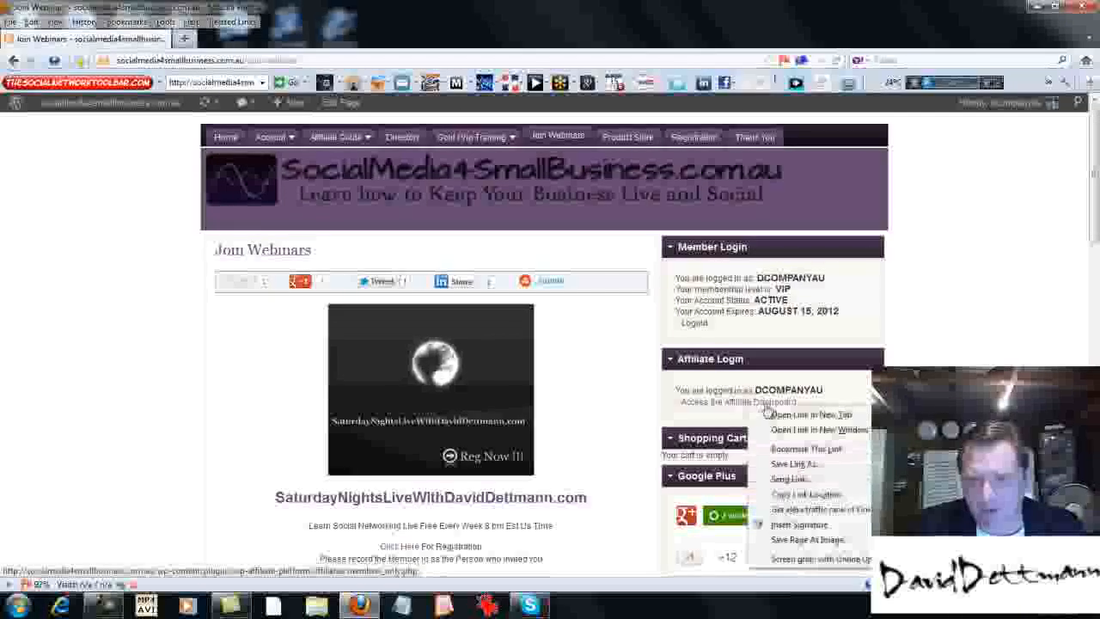
{"action": "left_click", "coordinate": [809, 414]}
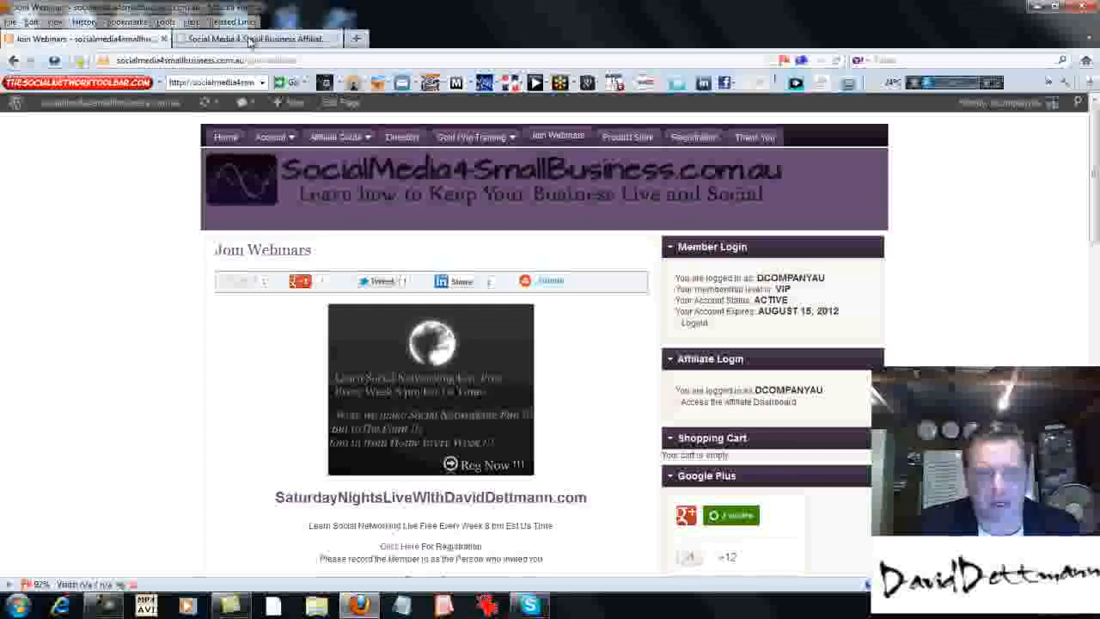
{"action": "left_click", "coordinate": [737, 402]}
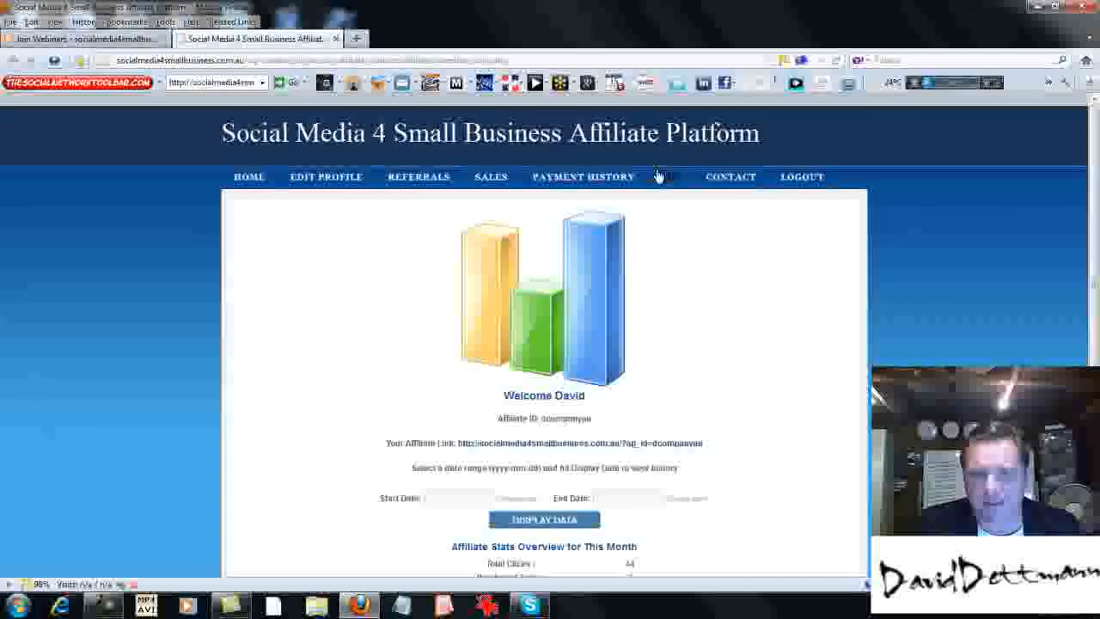
View the ADS section and scroll through the affiliate banners and links
{"action": "left_click", "coordinate": [668, 175]}
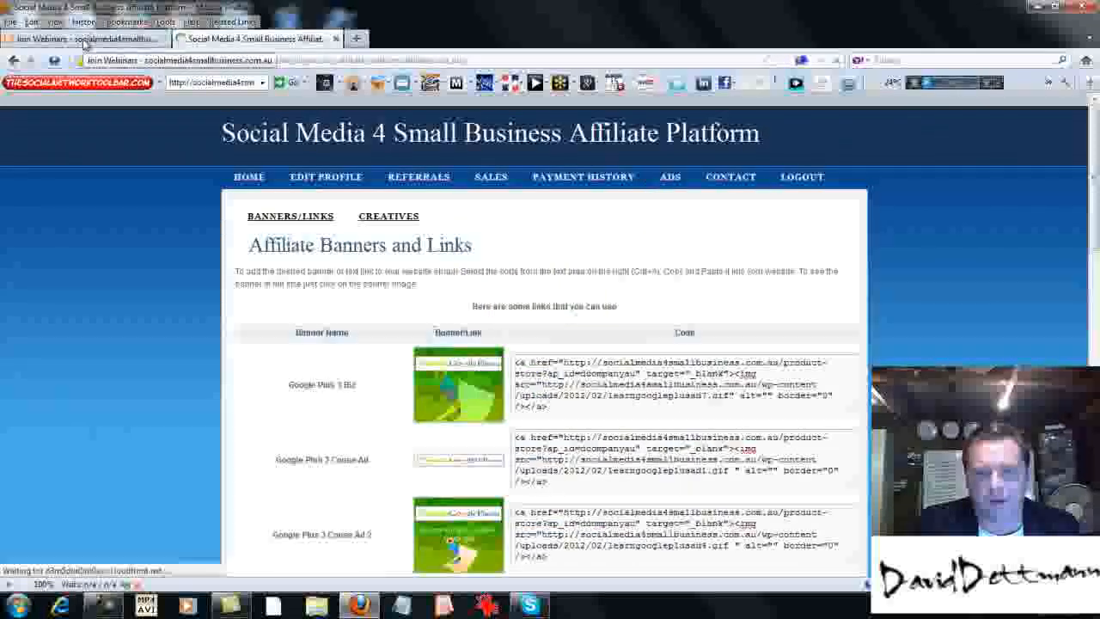
{"action": "scroll", "scroll_direction": "down", "scroll_amount": 3}
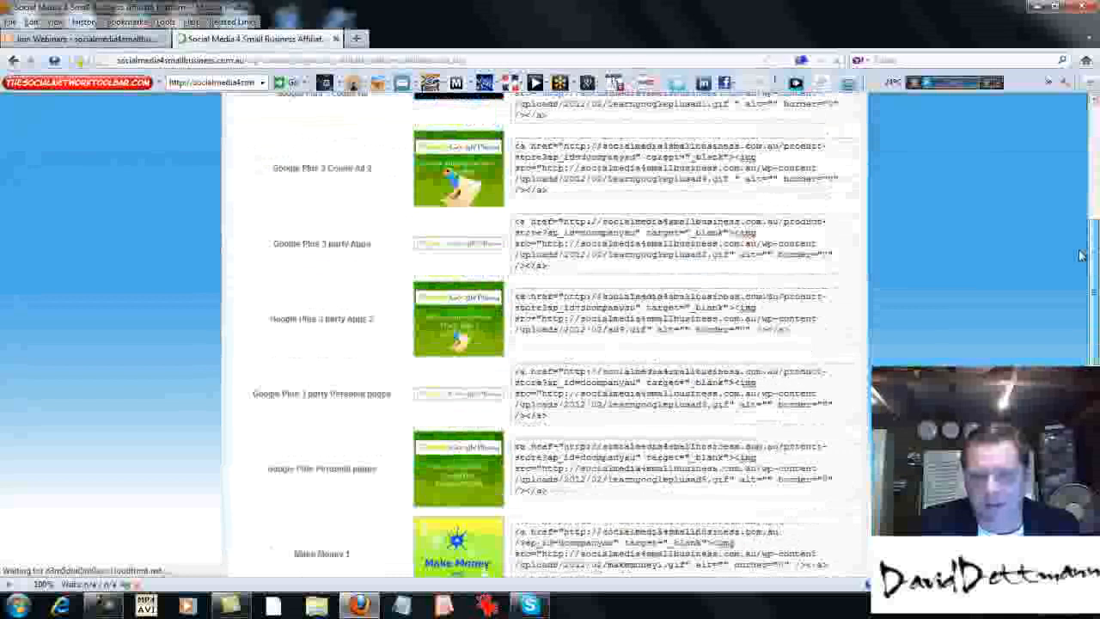
{"action": "scroll", "scroll_direction": "down", "scroll_amount": 3}
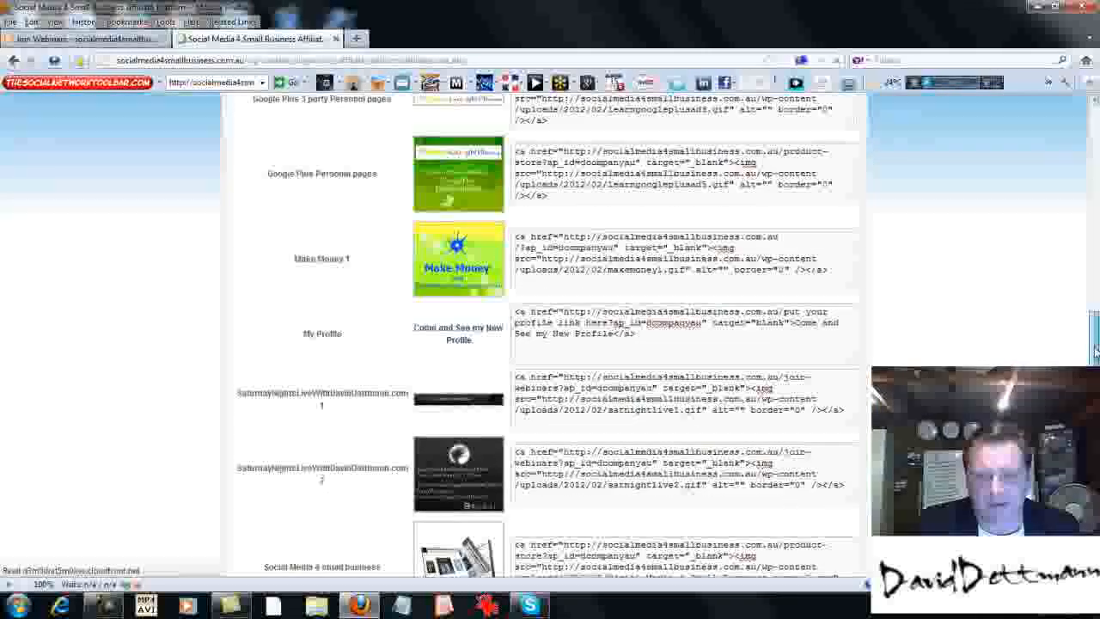
{"action": "scroll", "scroll_direction": "down", "scroll_amount": 3}
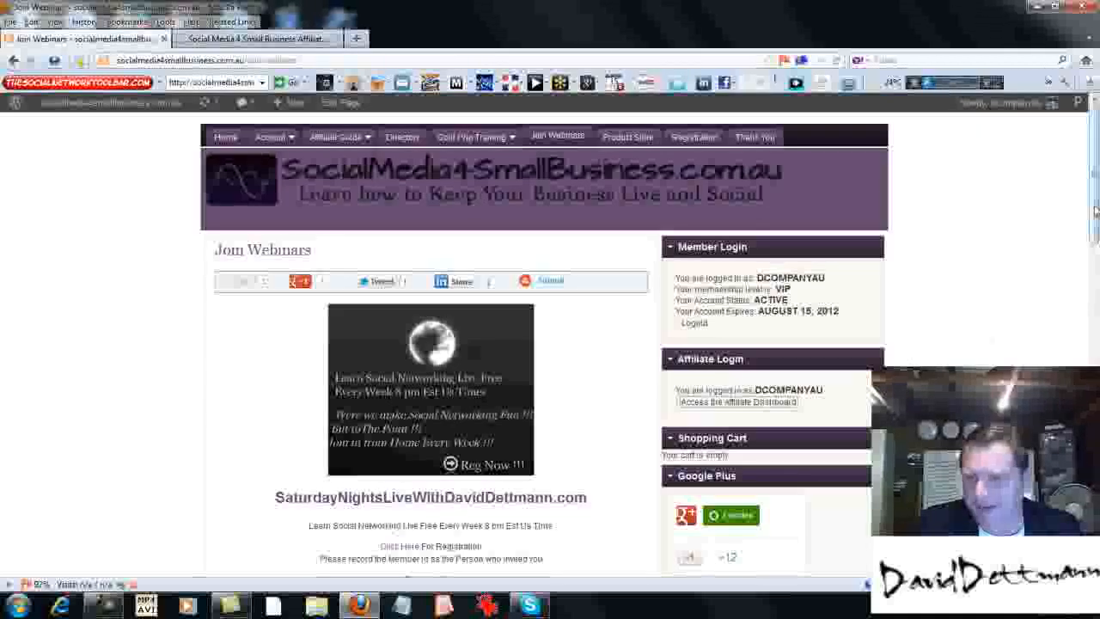
{"action": "scroll", "scroll_direction": "down", "scroll_amount": 3}
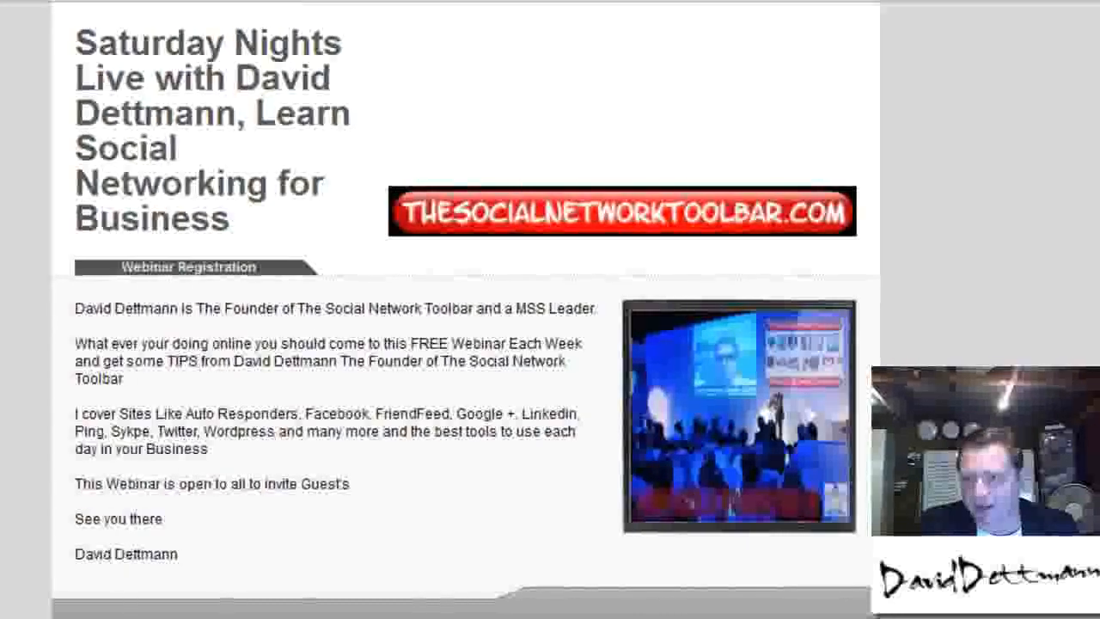
Scroll the GoToWebinar registration page down to the March 2012 dates and form
{"action": "scroll", "scroll_direction": "down", "scroll_amount": 3}
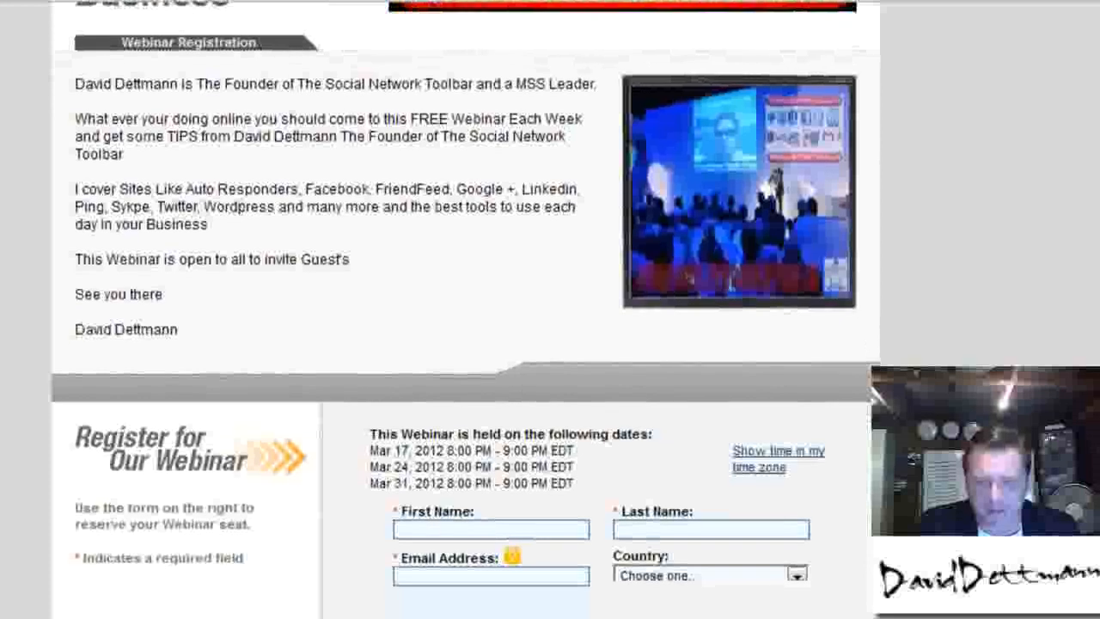
{"action": "scroll", "scroll_direction": "down", "scroll_amount": 3}
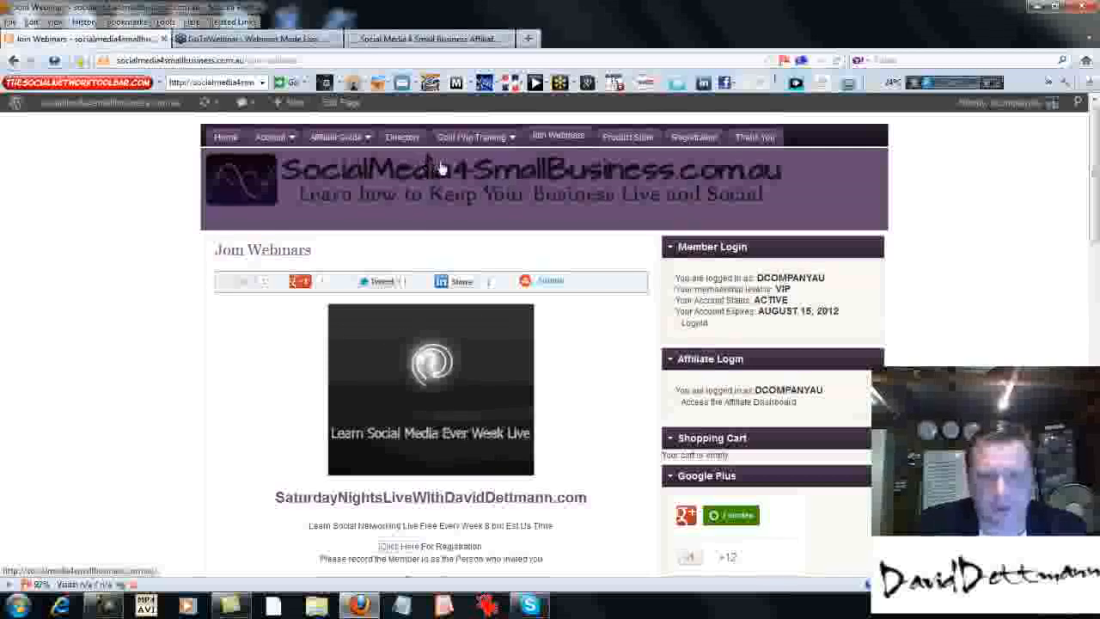
From the Affiliate Guide menu, go to the Invite people to Webinars page
{"action": "left_click", "coordinate": [335, 138]}
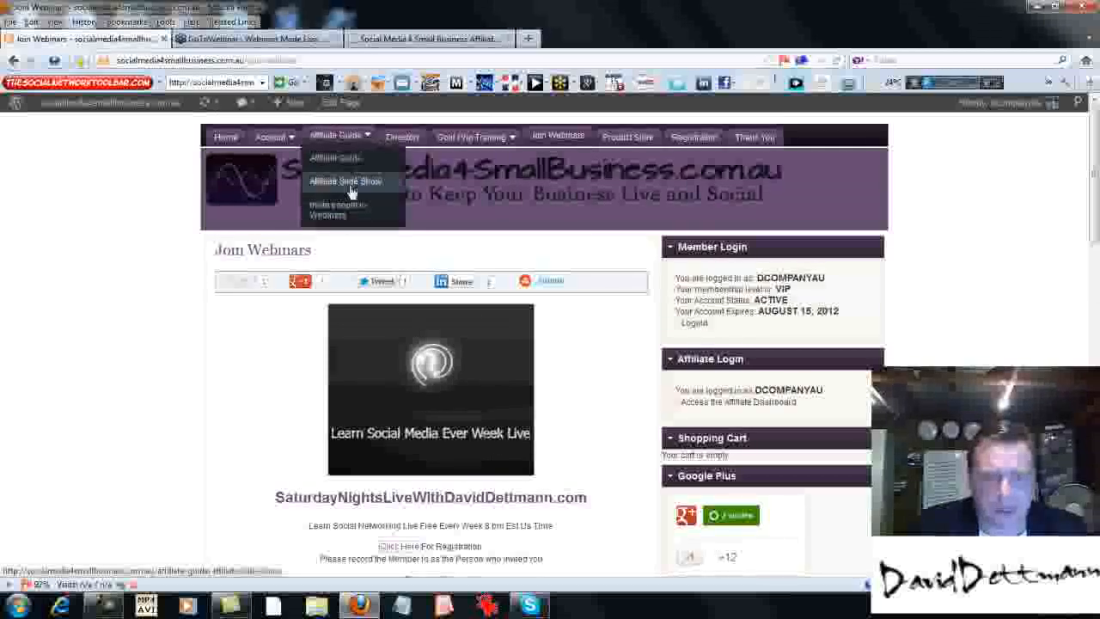
{"action": "left_click", "coordinate": [337, 209]}
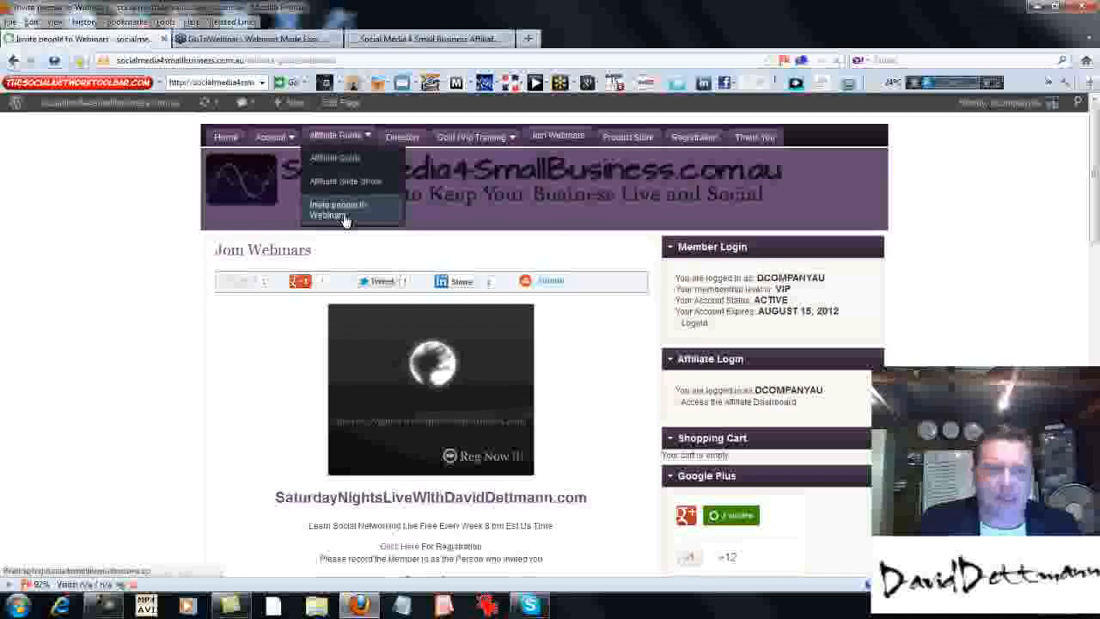
{"action": "left_click", "coordinate": [339, 210]}
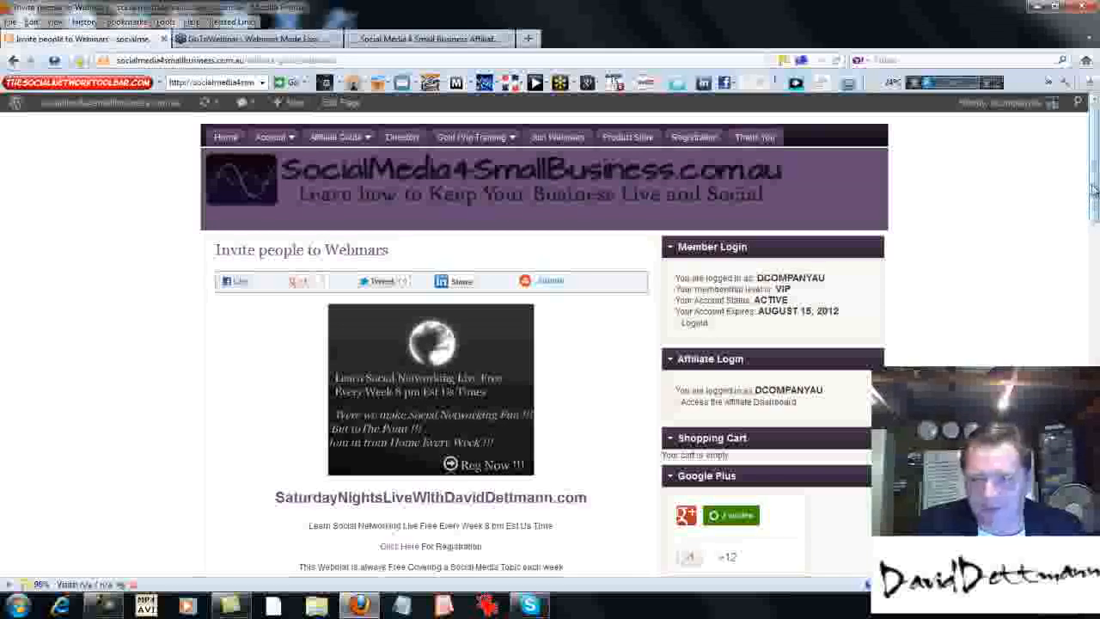
{"action": "scroll", "scroll_direction": "down", "scroll_amount": 3}
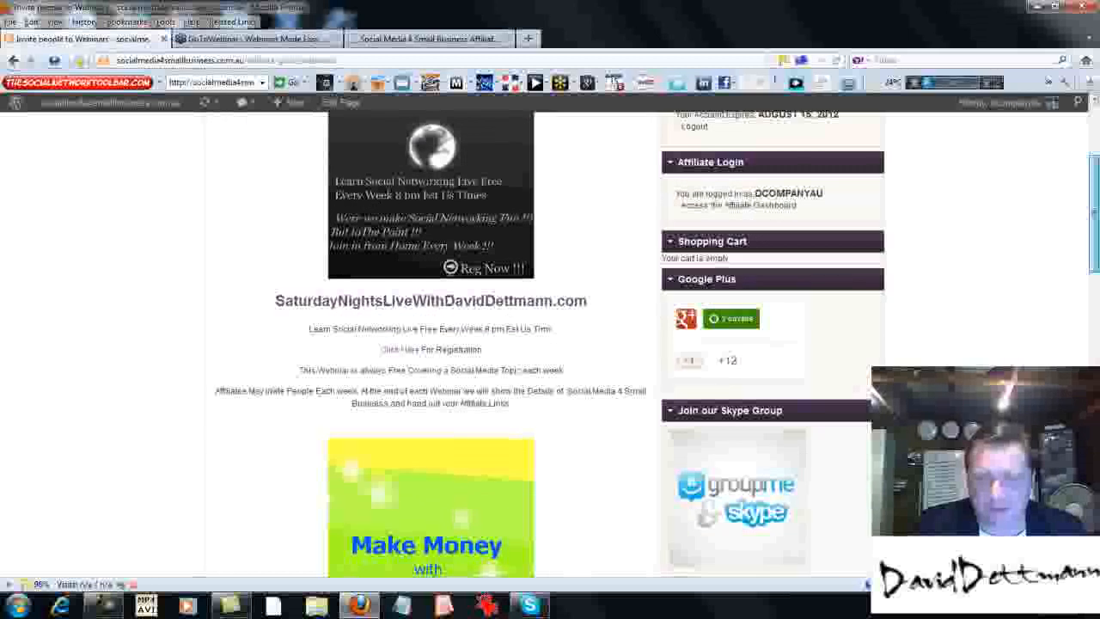
{"action": "scroll", "scroll_direction": "down", "scroll_amount": 3}
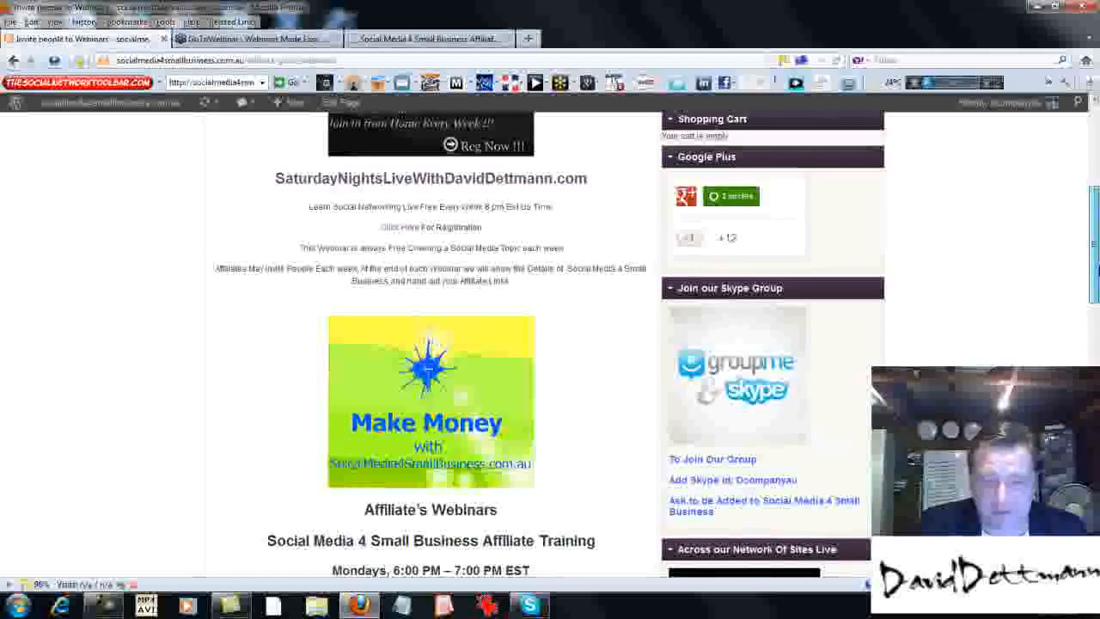
{"action": "scroll", "scroll_direction": "down", "scroll_amount": 3}
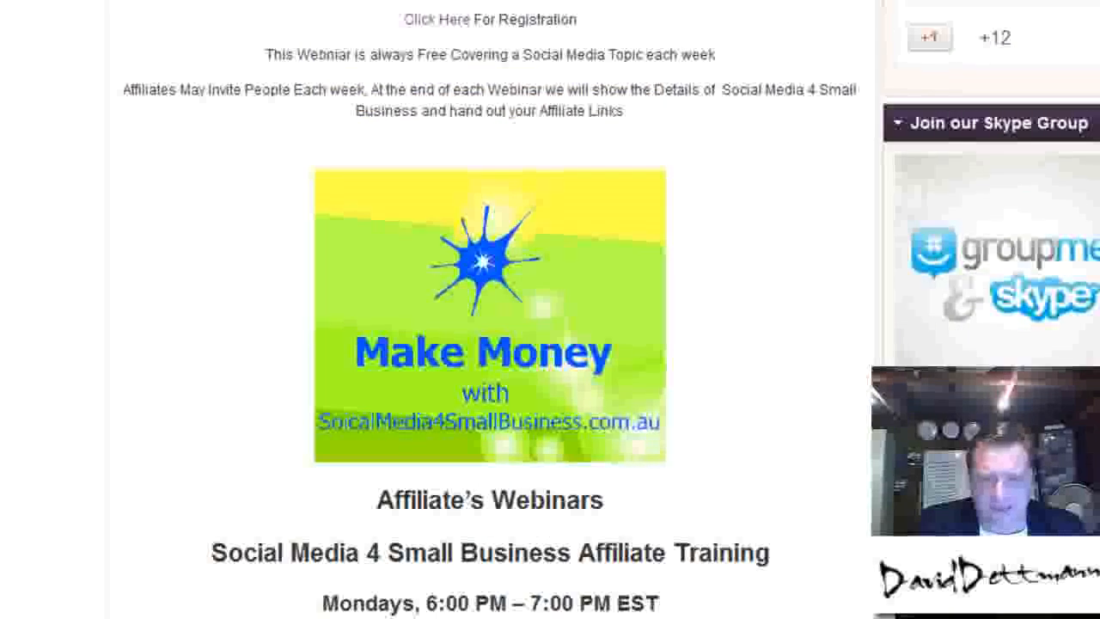
{"action": "scroll", "scroll_direction": "down", "scroll_amount": 3}
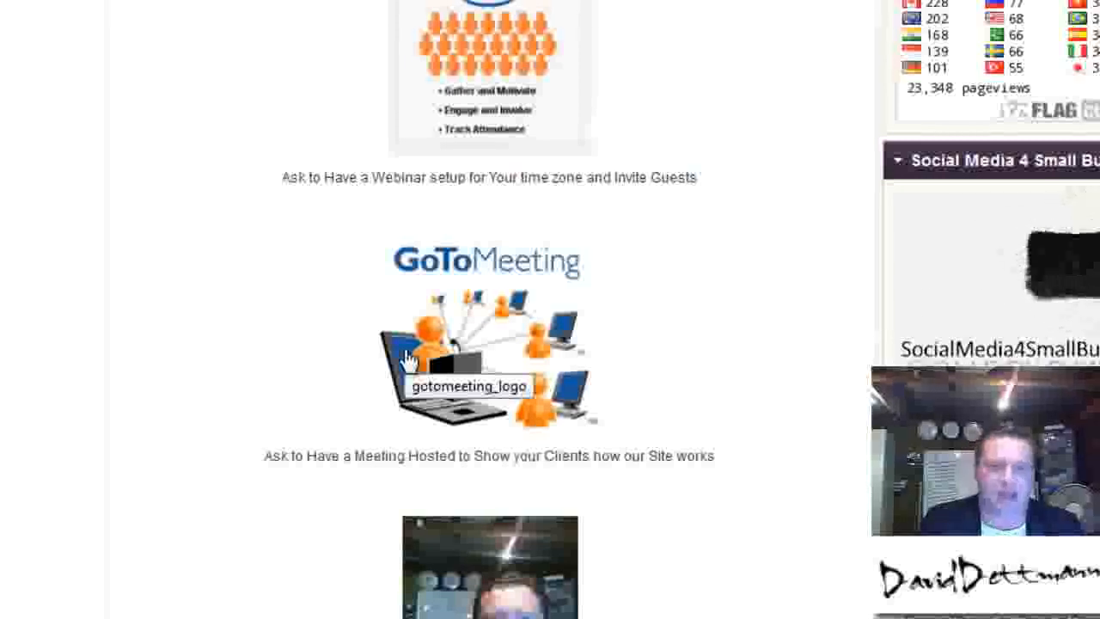
{"action": "scroll", "scroll_direction": "down", "scroll_amount": 3}
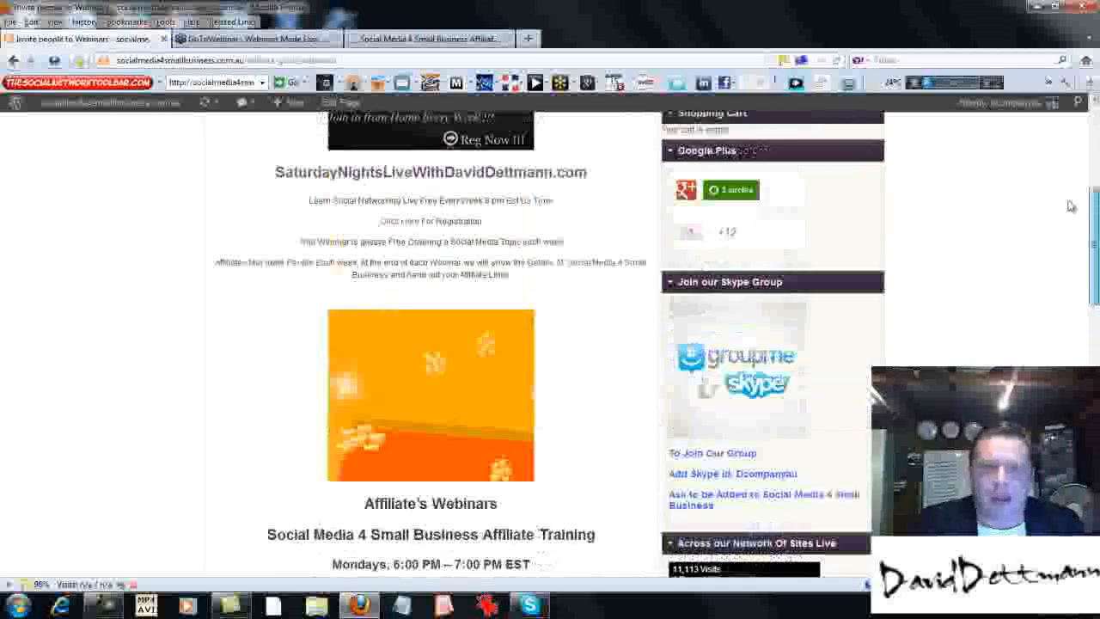
{"action": "scroll", "scroll_direction": "up", "scroll_amount": 3}
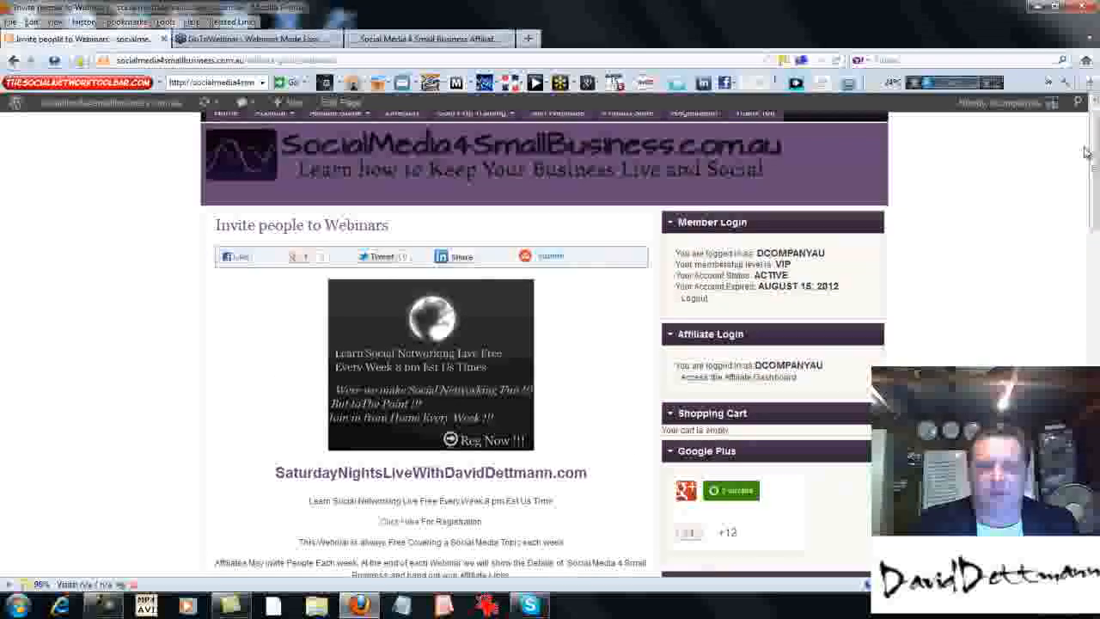